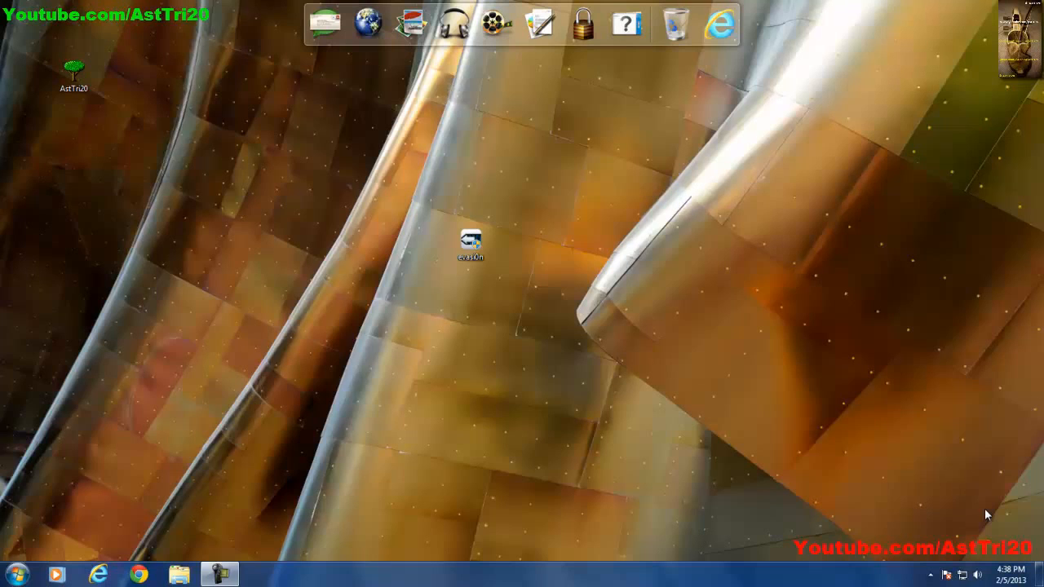
mouse_move(369, 153)
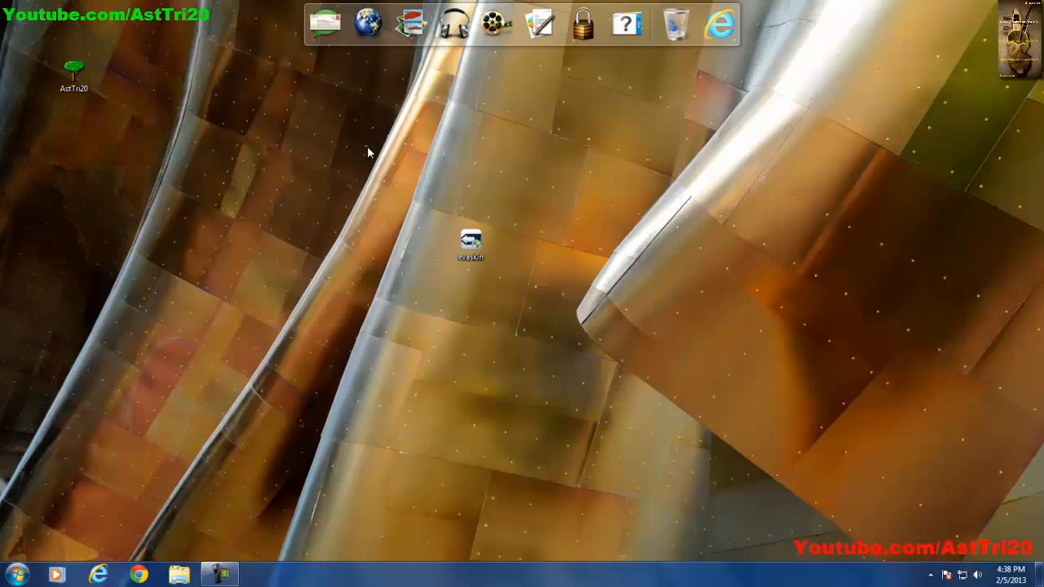
Step: Launch evasi0n from its desktop shortcut, which detects the iPhone 4 (GSM) on iOS 6.1
left_click(470, 245)
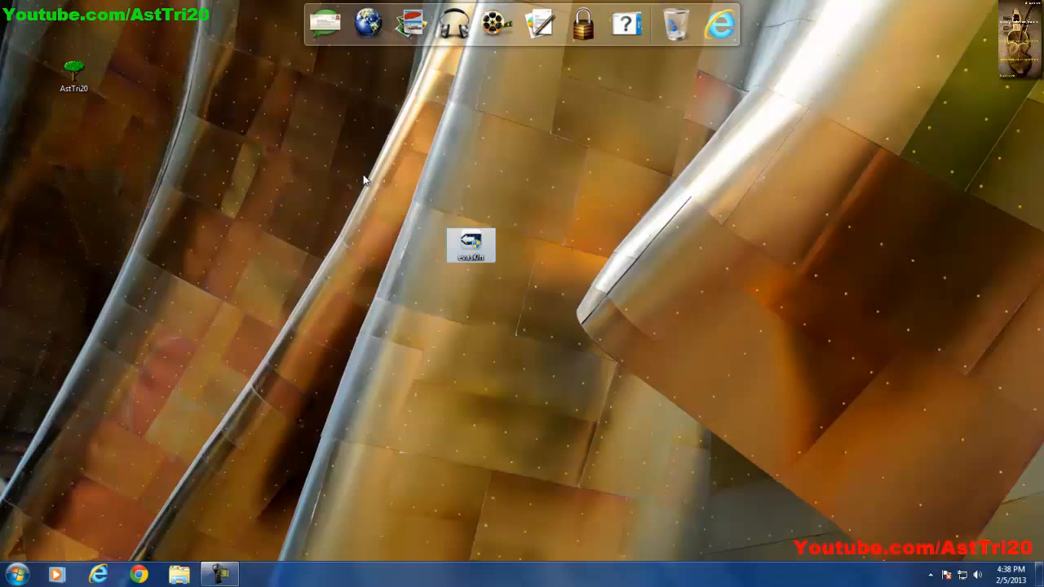
left_click_drag(362, 179, 548, 297)
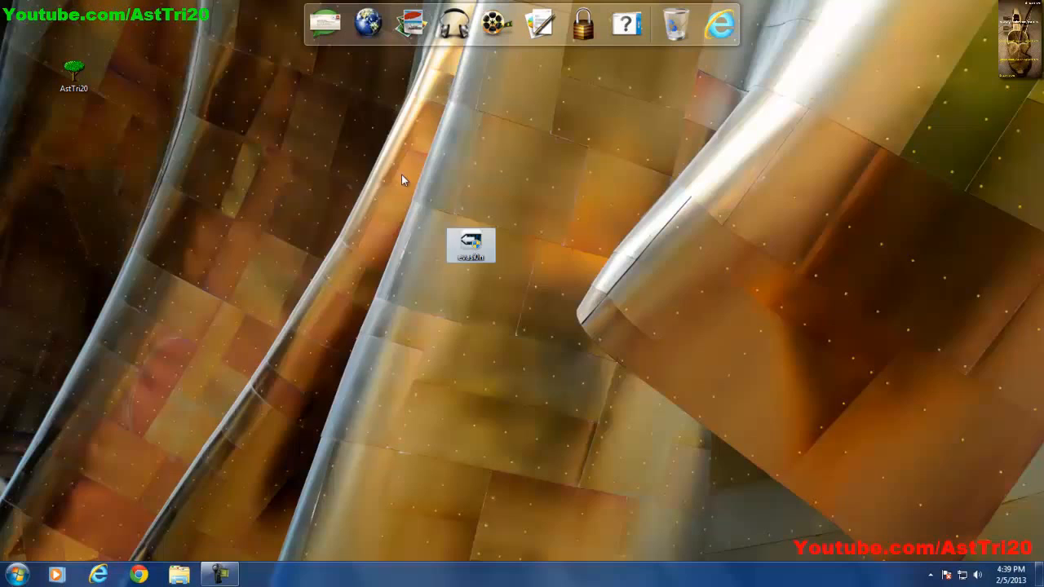
mouse_move(542, 307)
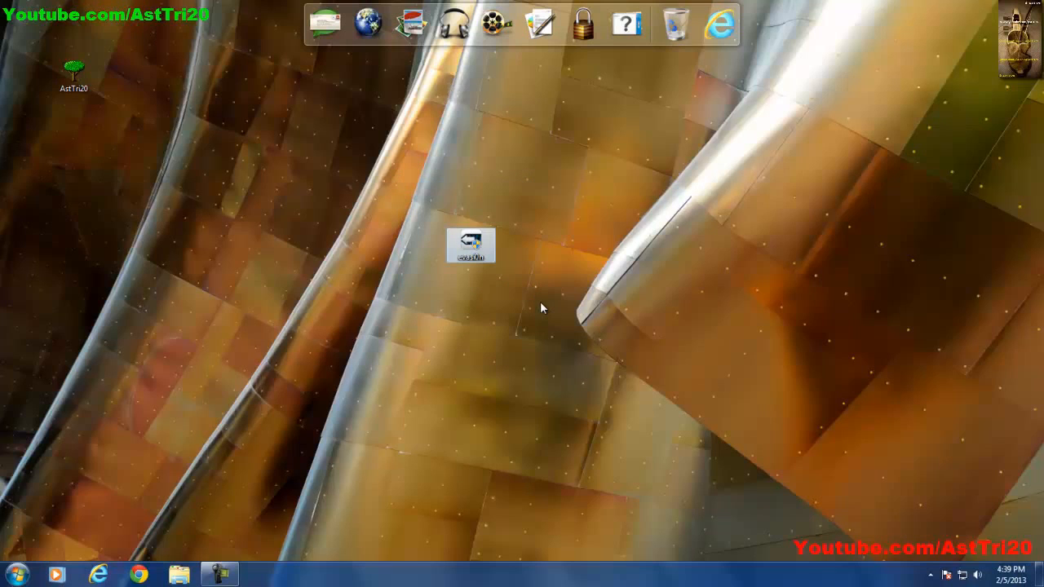
mouse_move(505, 288)
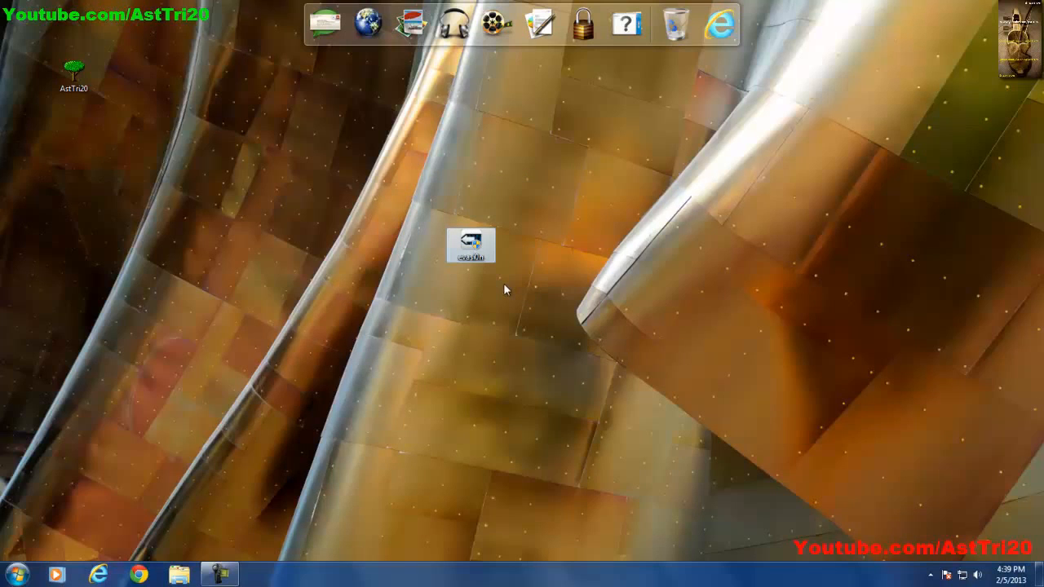
mouse_move(395, 187)
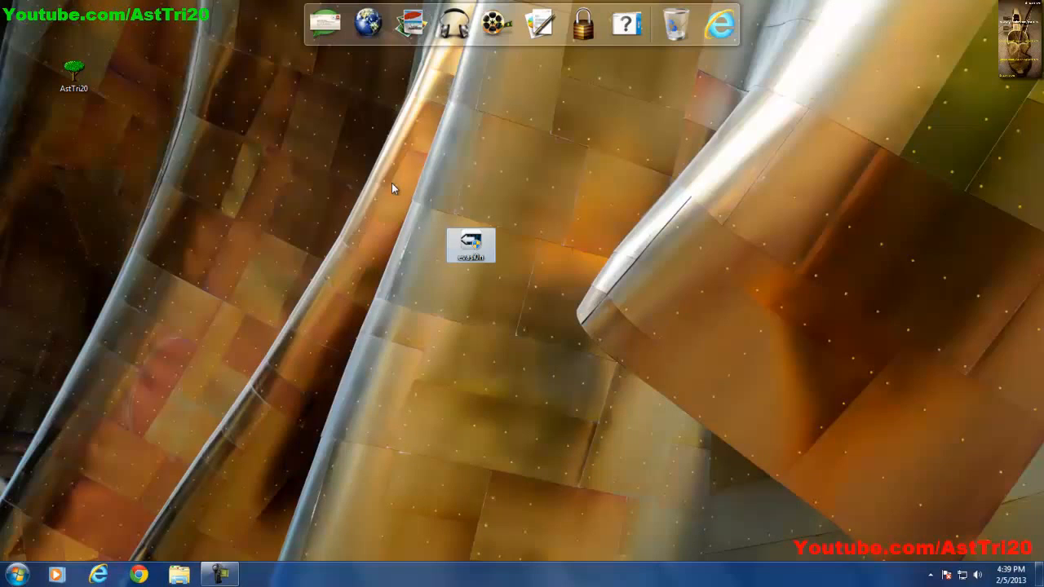
mouse_move(477, 246)
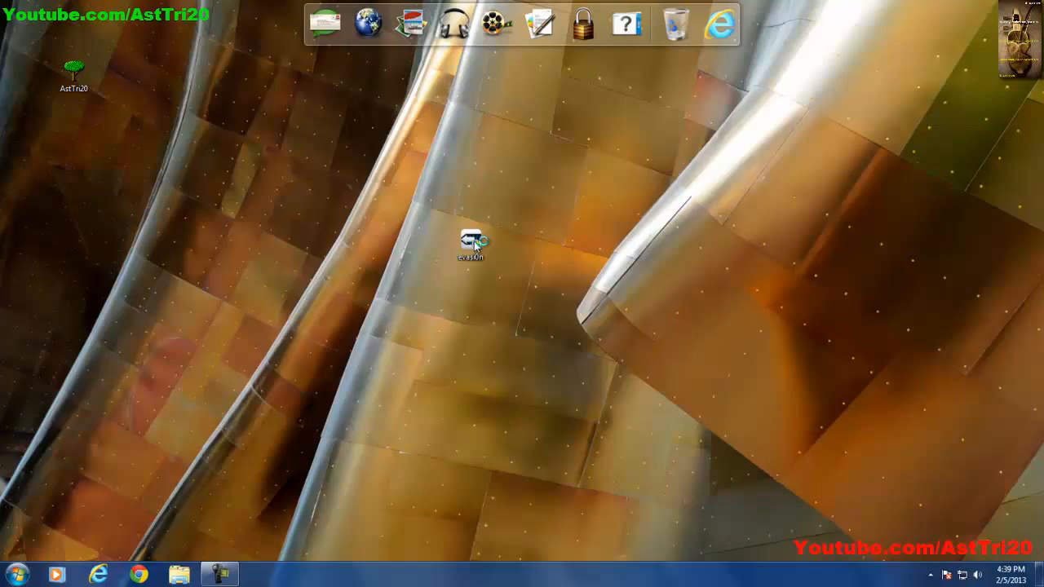
double_click(470, 238)
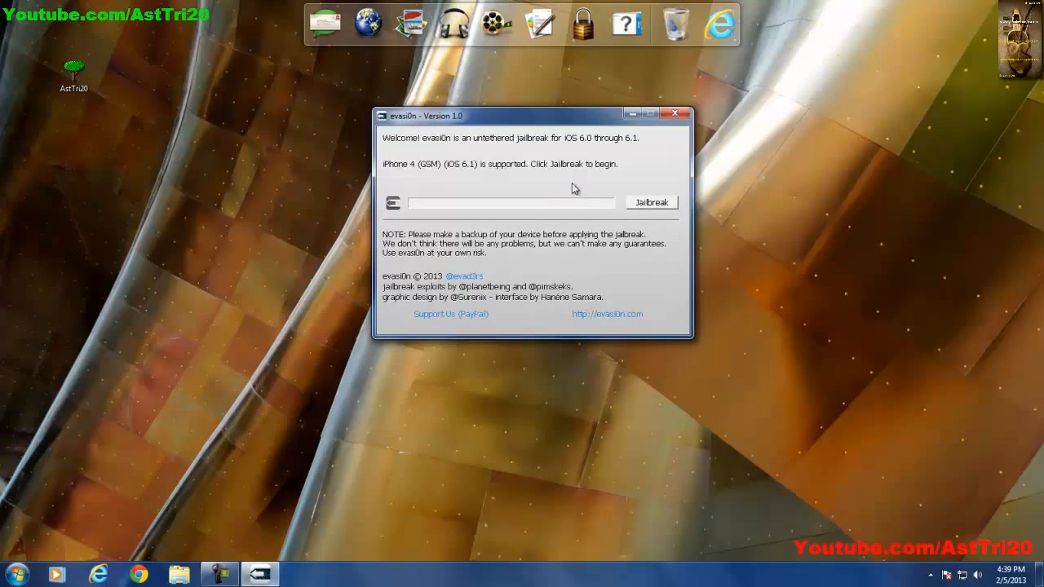
mouse_move(652, 223)
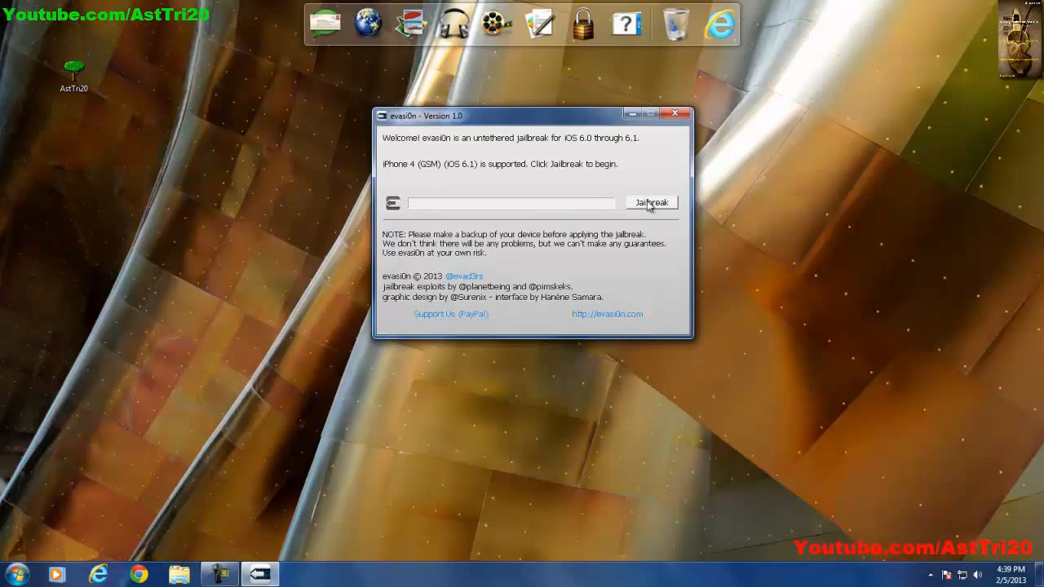
Step: Run the jailbreak until it reports complete, then exit evasi0n as the iPhone reboots
left_click(651, 202)
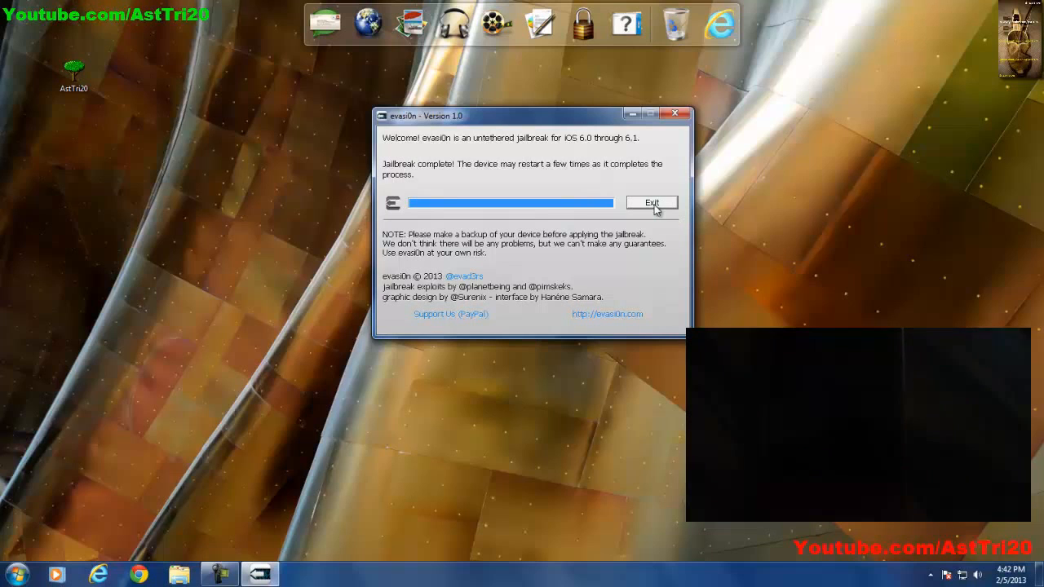
left_click(652, 202)
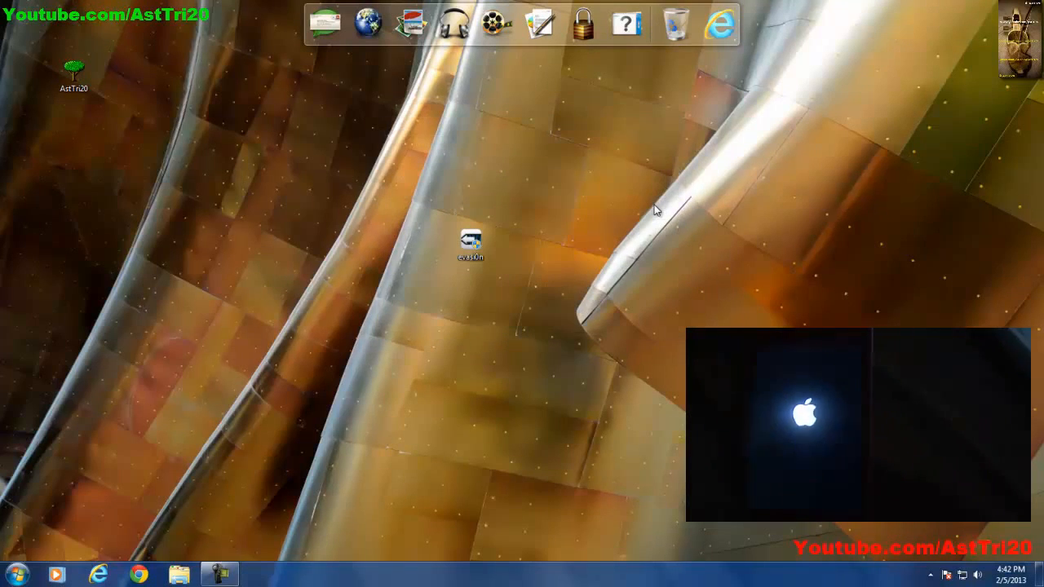